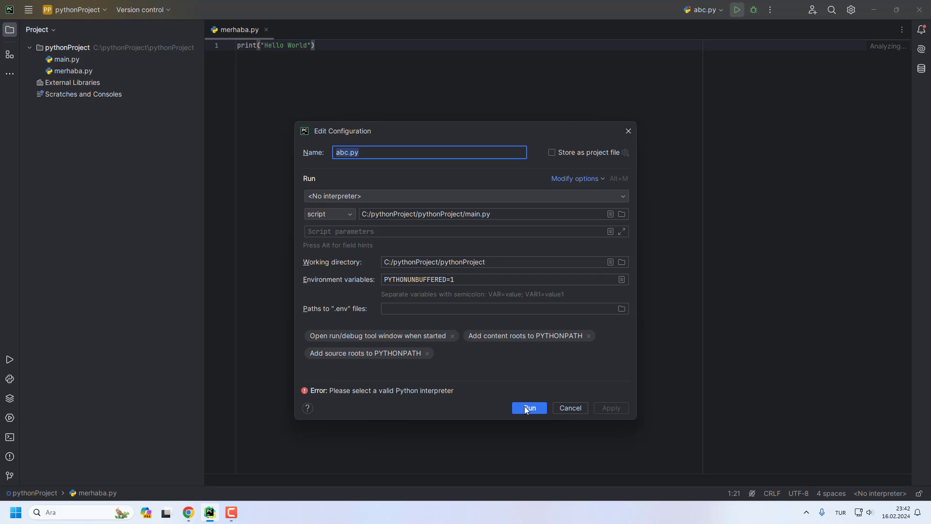
# Step: Run abc.py anyway despite the missing-interpreter warning, ending in a 'no SDK defined' error
pyautogui.click(528, 408)
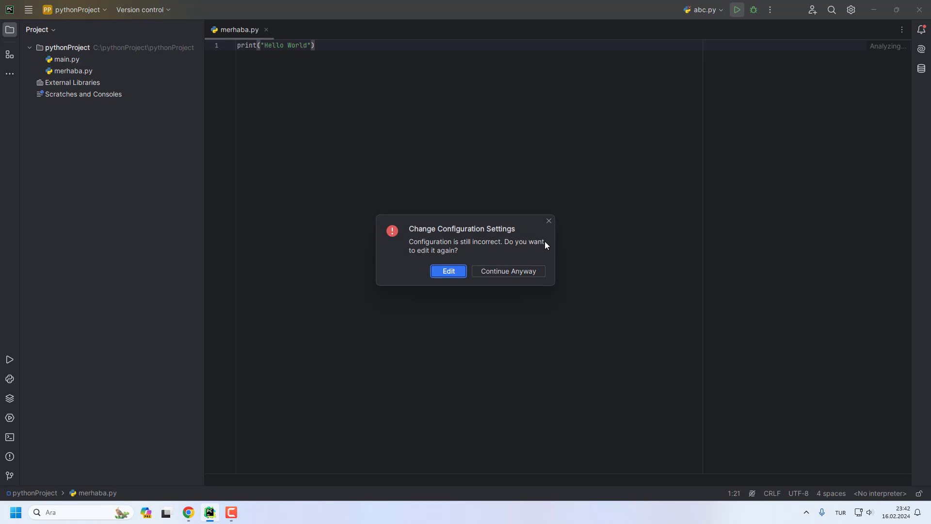
pyautogui.moveTo(507, 271)
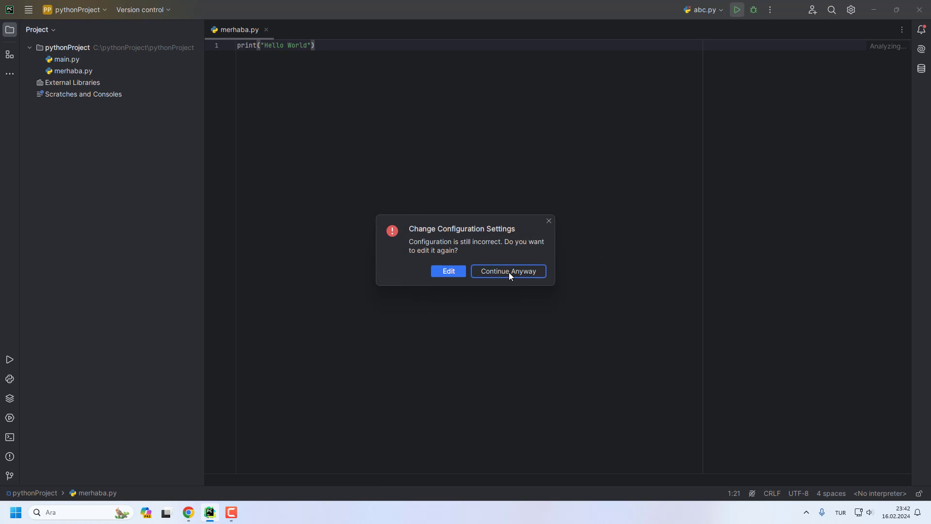
pyautogui.click(507, 271)
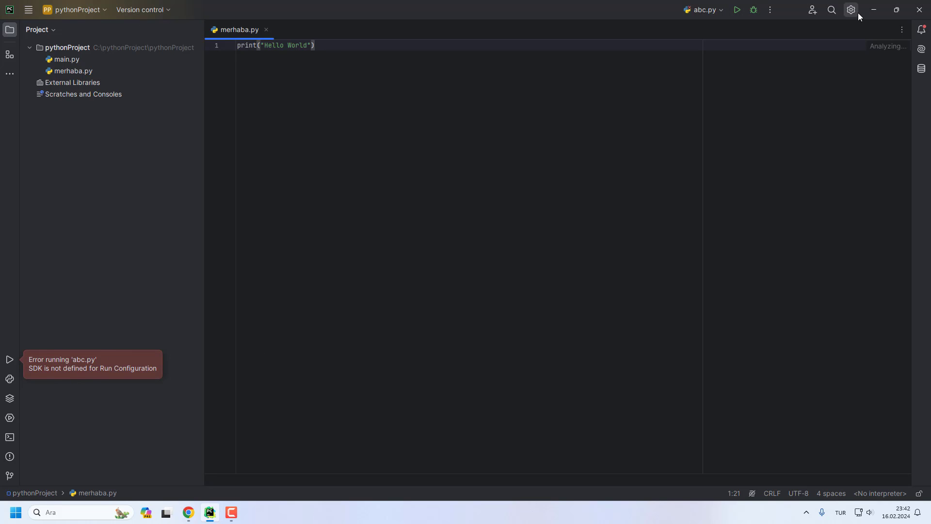
# Step: Reach Settings > Project: pythonProject > Python Interpreter and list the Add Interpreter options
pyautogui.click(851, 10)
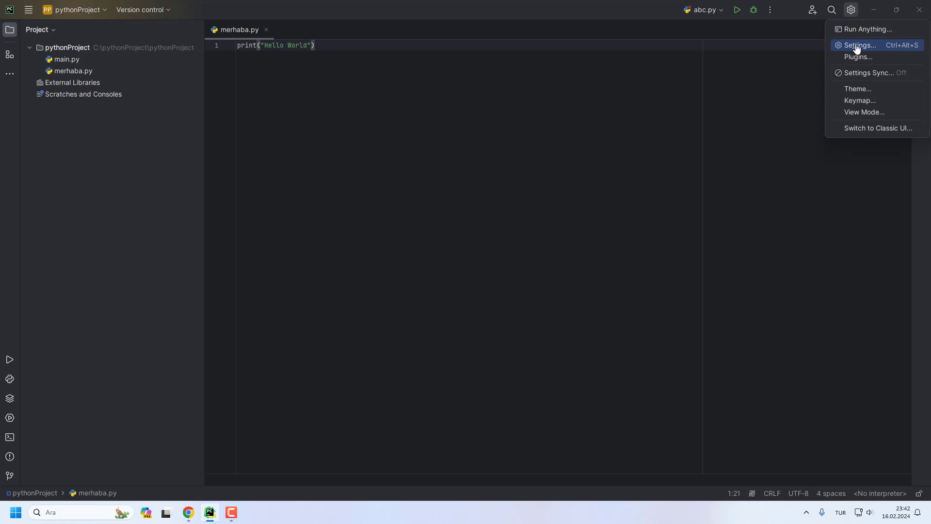
pyautogui.click(857, 46)
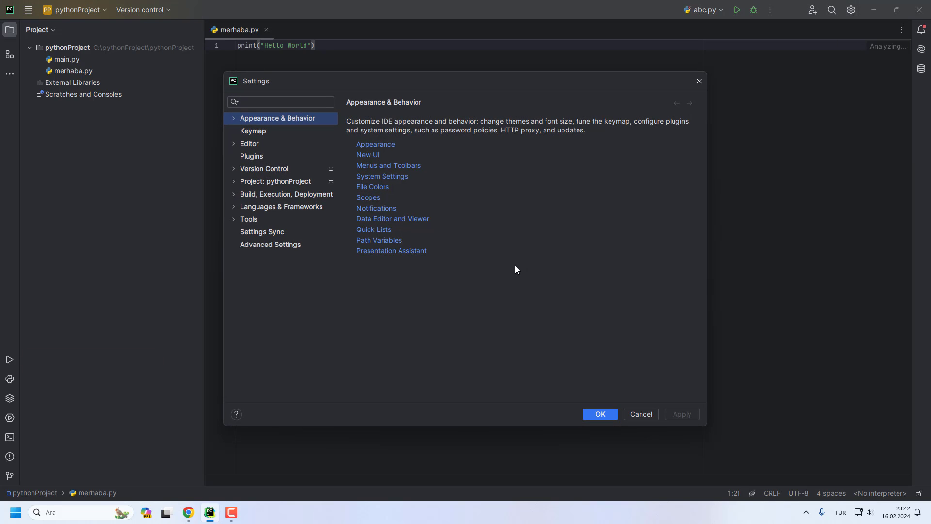
pyautogui.click(274, 181)
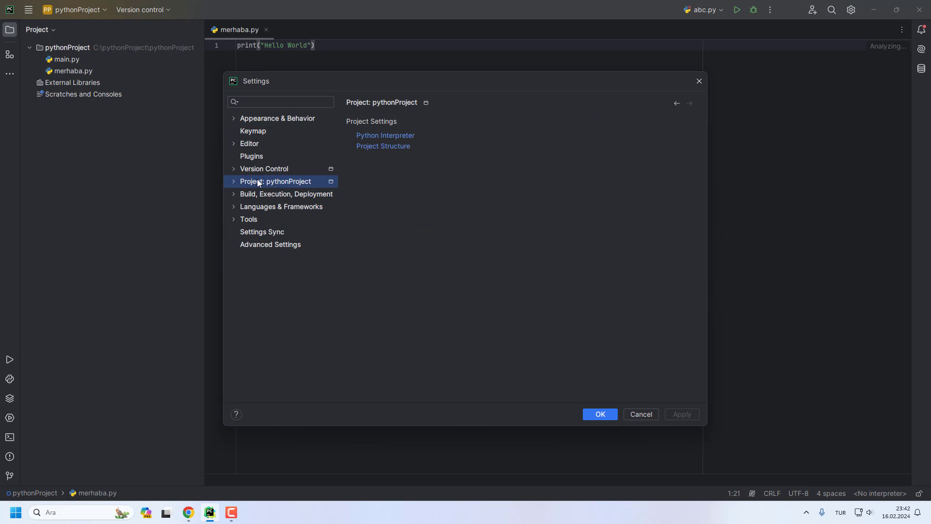
pyautogui.click(234, 182)
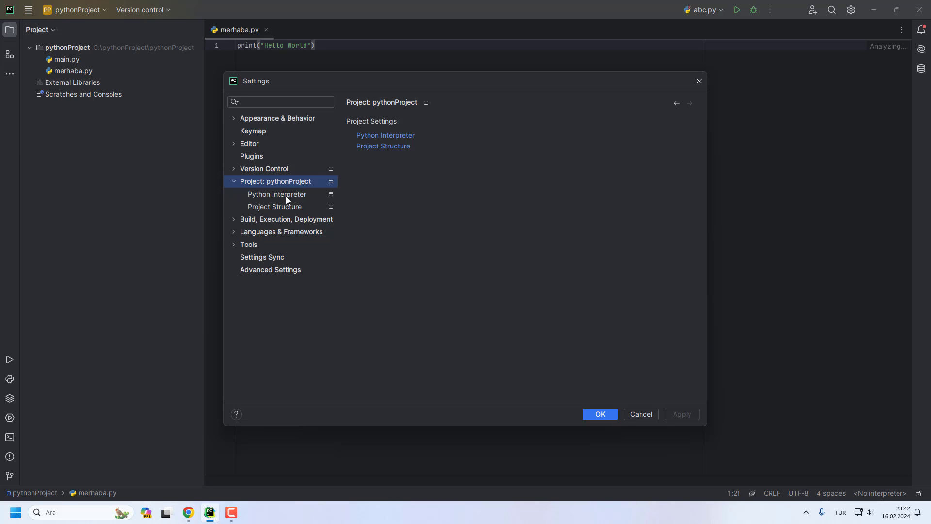
pyautogui.click(276, 194)
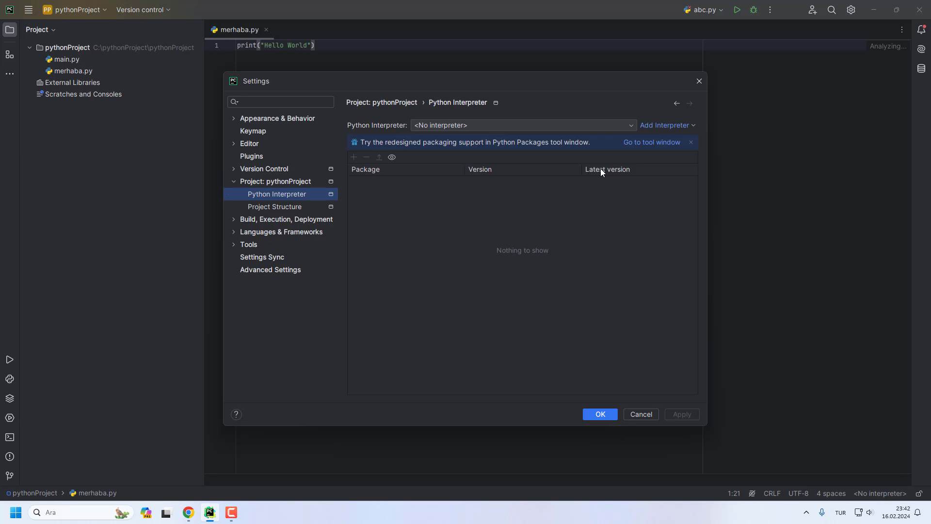
pyautogui.click(665, 125)
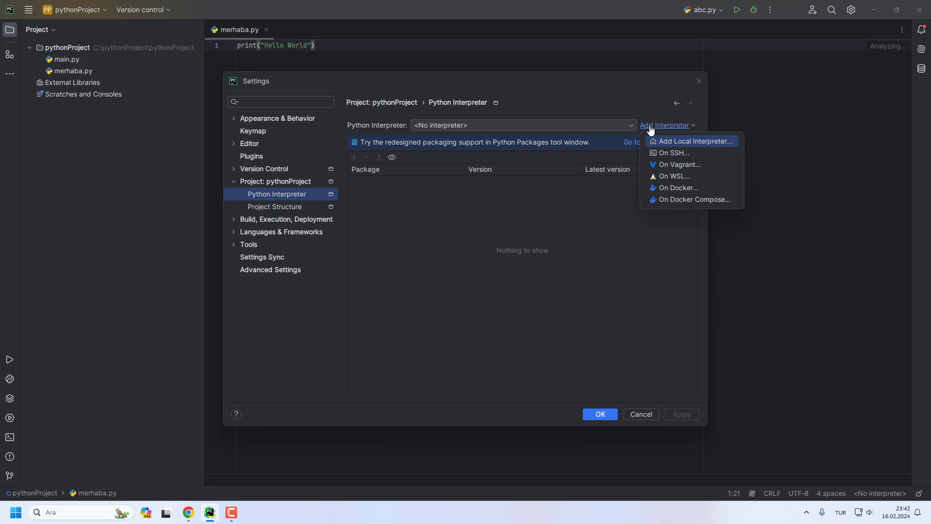
# Step: Add a local interpreter from an Existing environment and browse for its executable
pyautogui.click(694, 140)
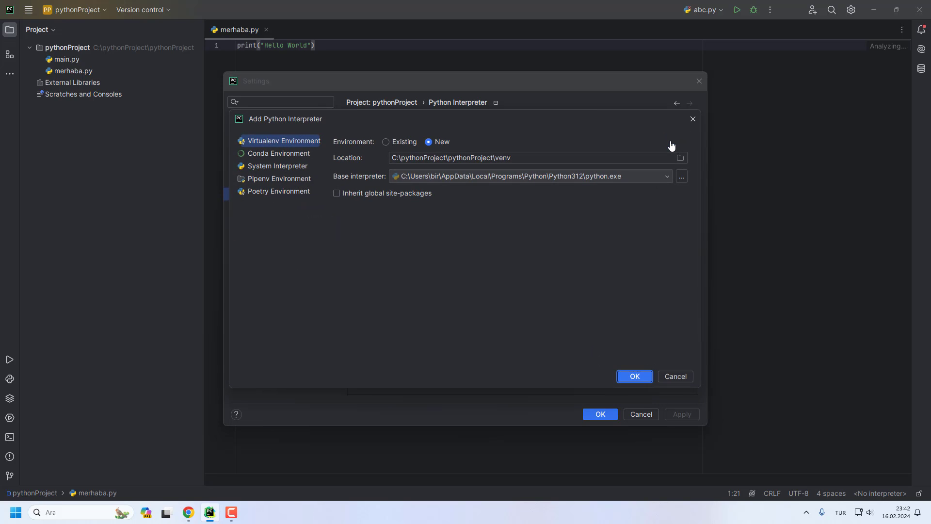
pyautogui.click(386, 142)
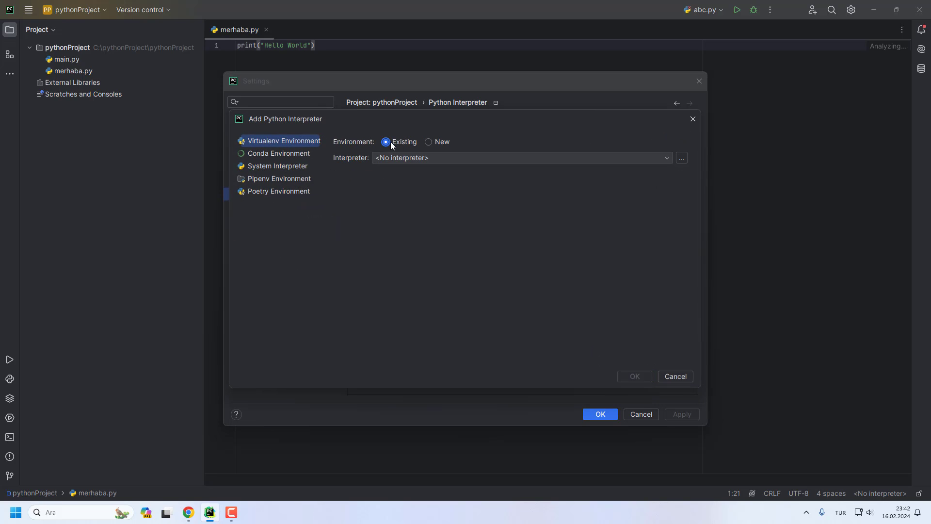
pyautogui.moveTo(681, 165)
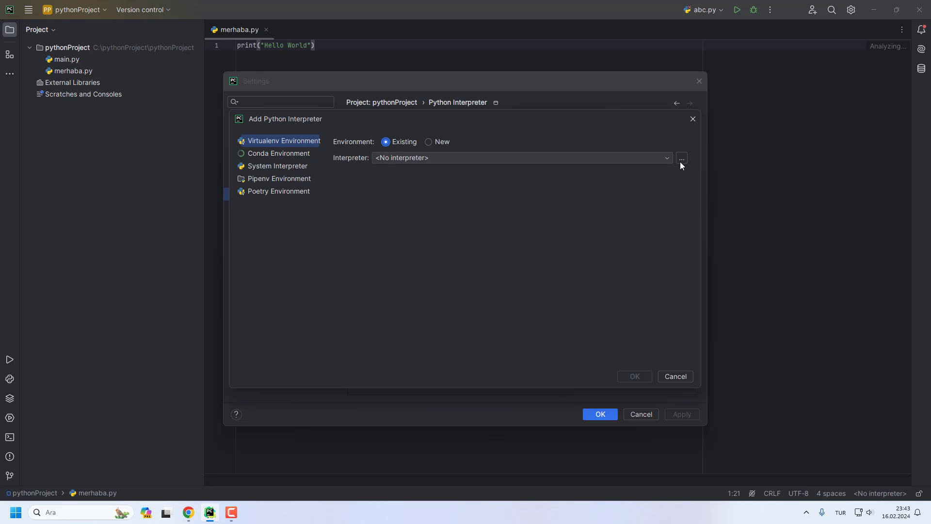
pyautogui.click(681, 157)
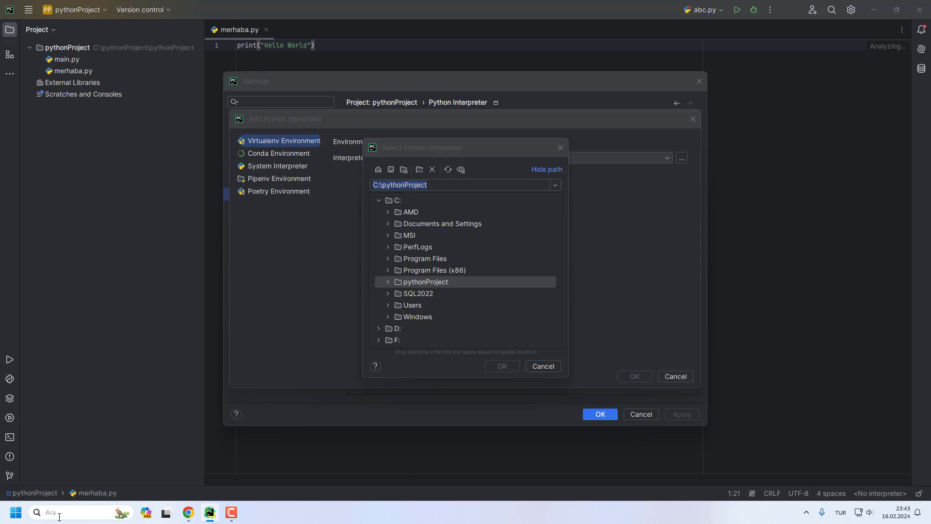
# Step: Search Windows for 'python 3.12 (64-bit)' and follow its shortcut to the Python312 install folder
pyautogui.write('python 3.12 (64-bit)')
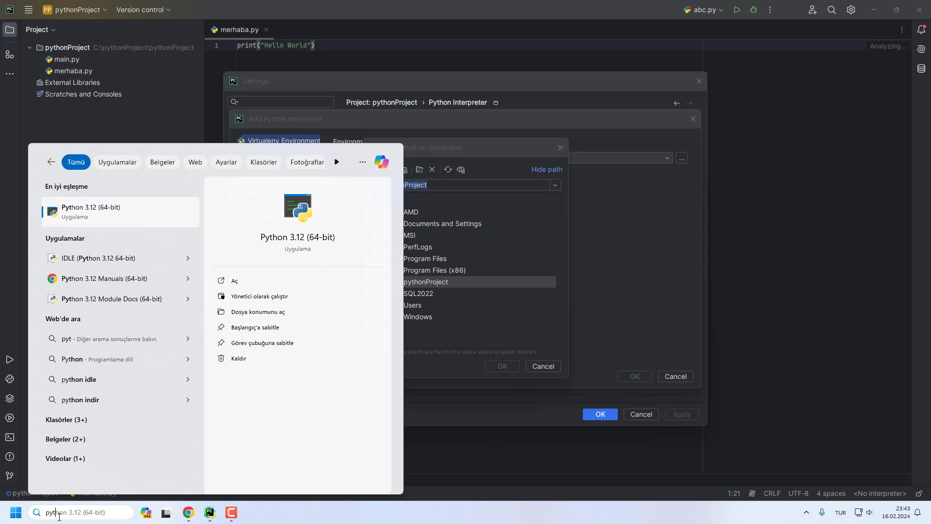
pyautogui.moveTo(122, 211)
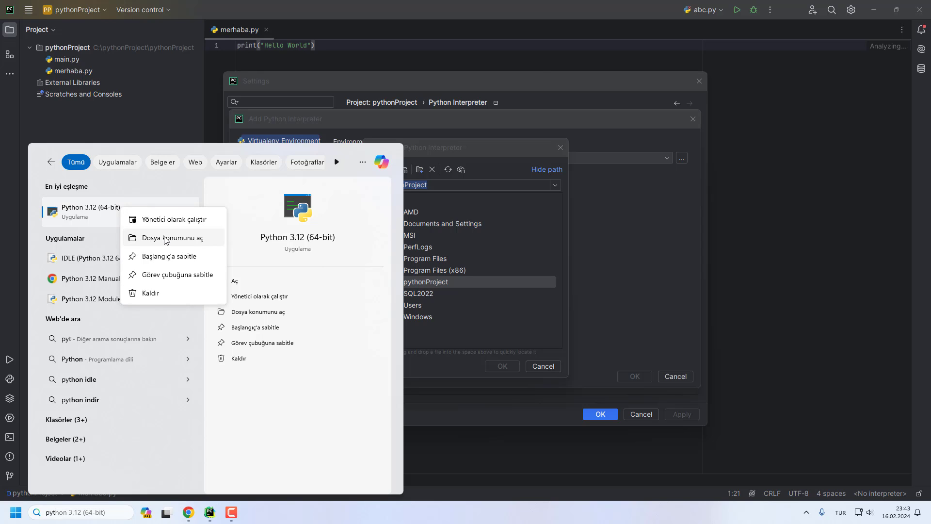
pyautogui.click(173, 237)
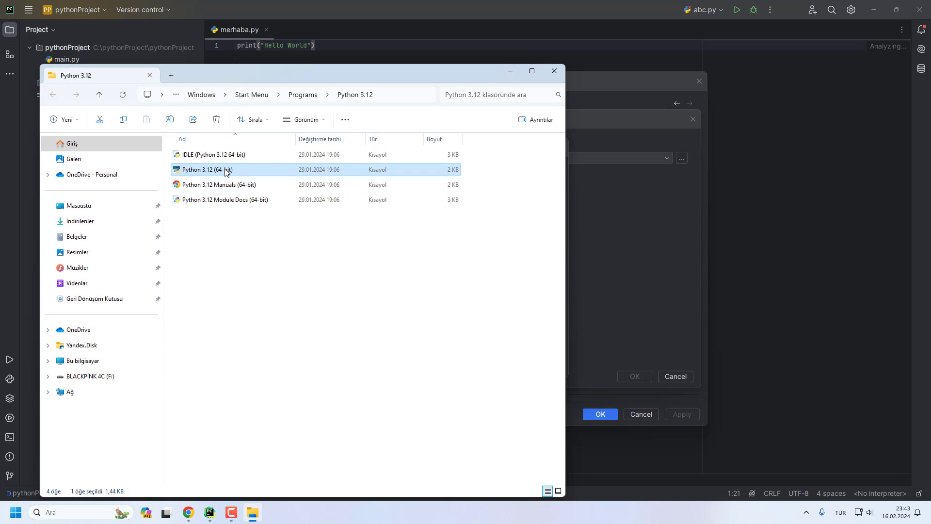
pyautogui.rightClick(226, 169)
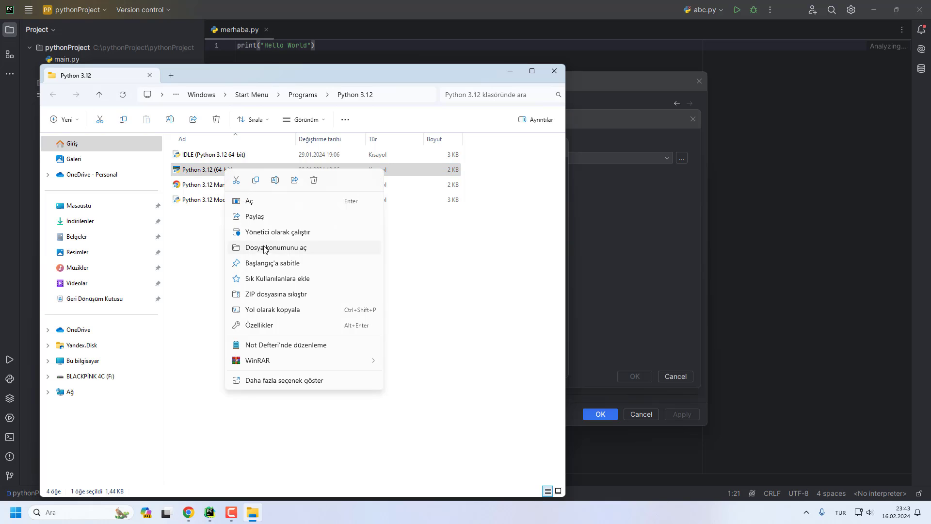
pyautogui.click(275, 247)
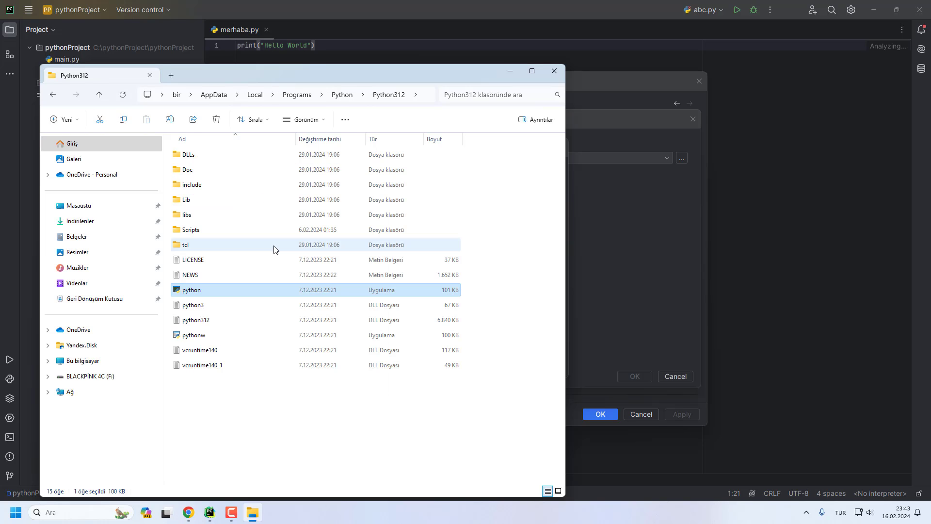
pyautogui.moveTo(408, 104)
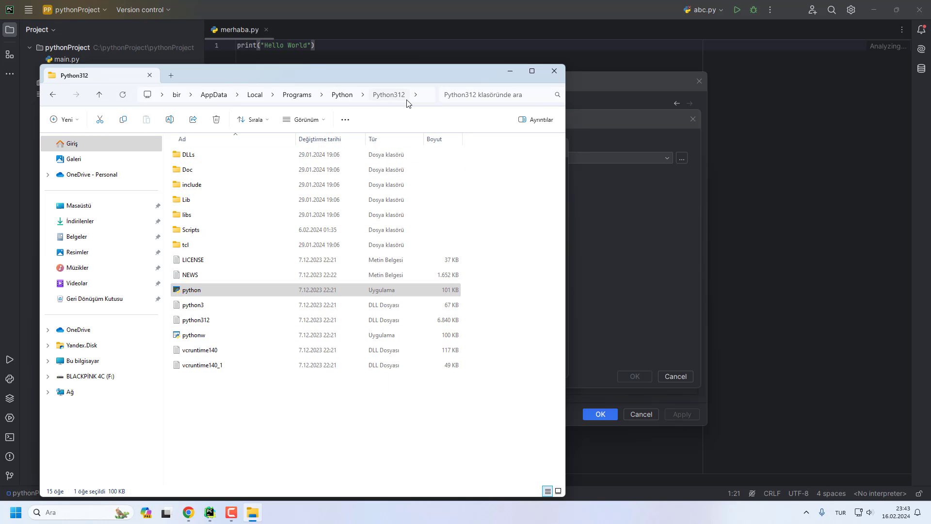
# Step: Reveal the Python312 folder's full path and bring it into PyCharm's interpreter picker
pyautogui.click(268, 94)
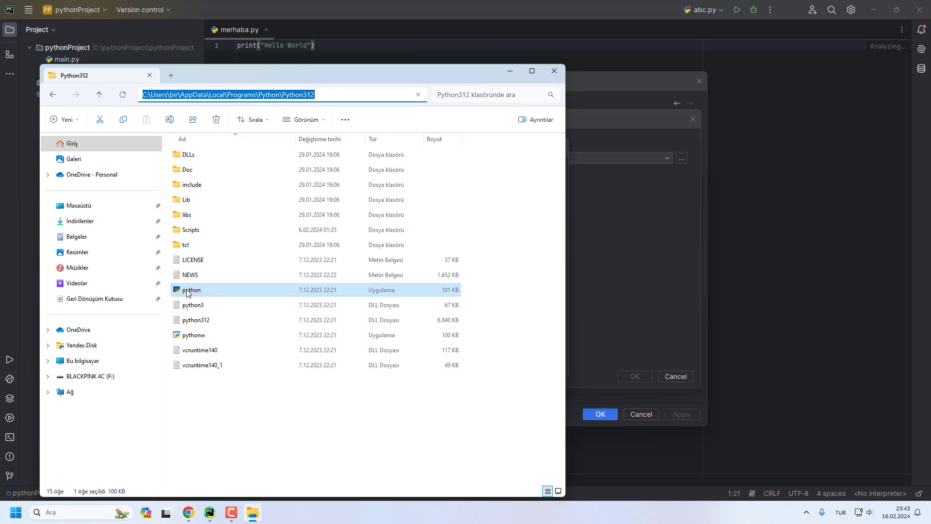
pyautogui.click(552, 70)
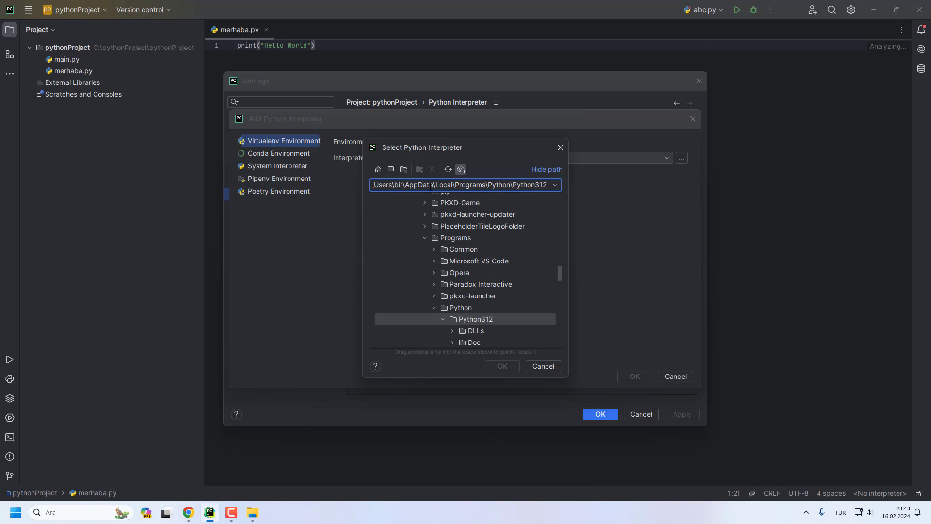
# Step: Select python.exe under Python312 as the project interpreter and confirm out through Settings
pyautogui.scroll(-3)
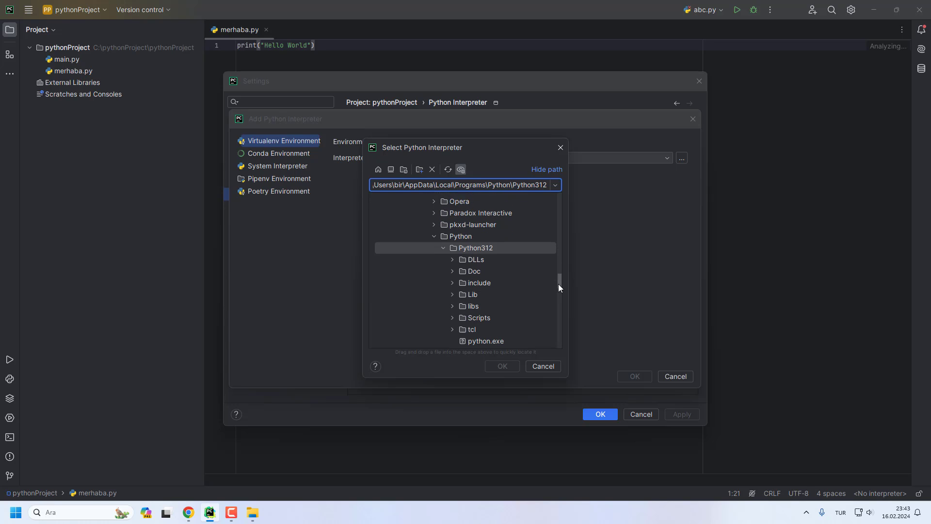
pyautogui.click(486, 341)
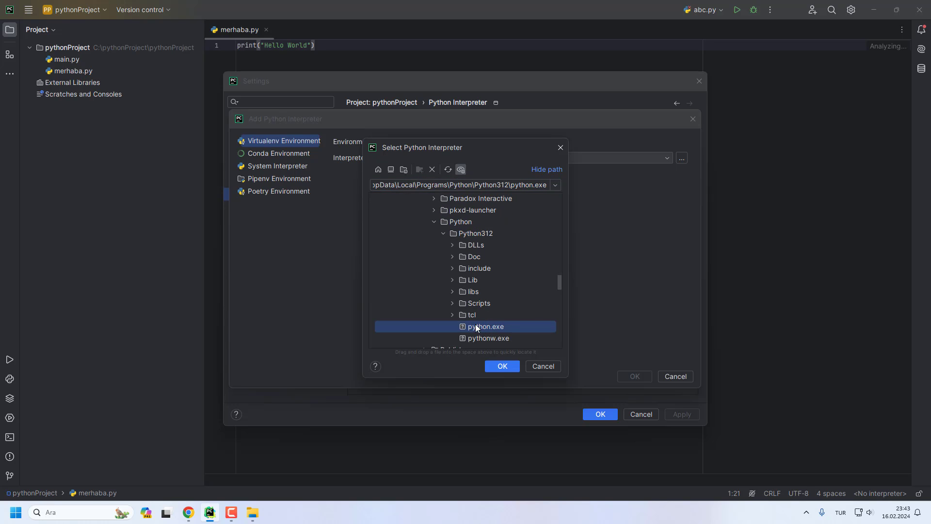
pyautogui.click(501, 365)
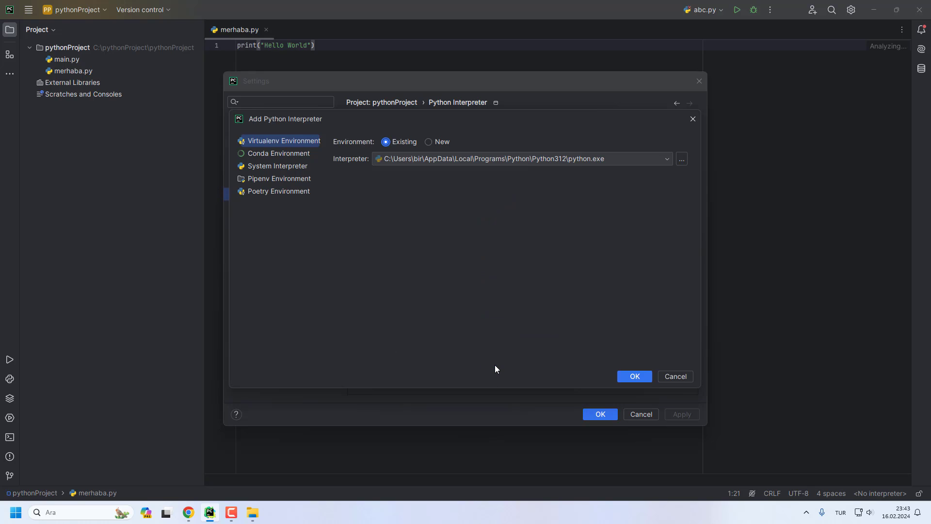
pyautogui.click(634, 376)
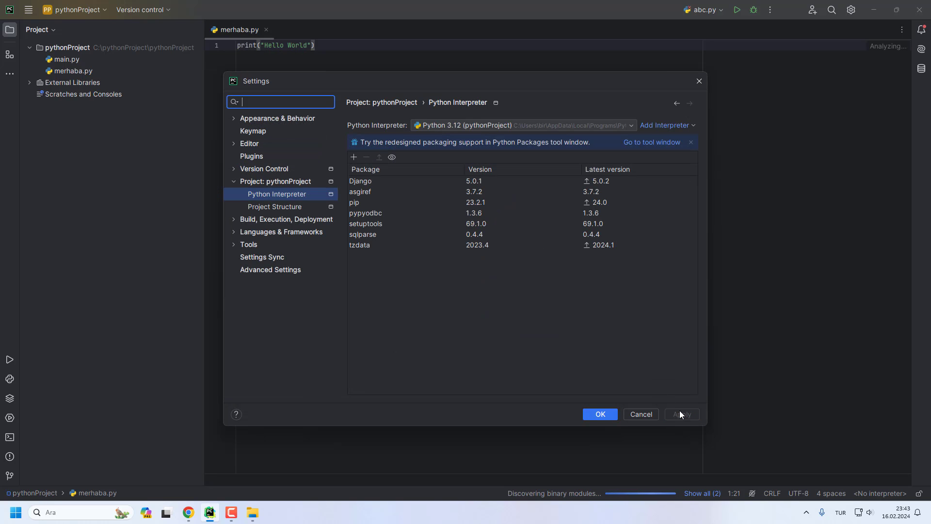
pyautogui.click(600, 414)
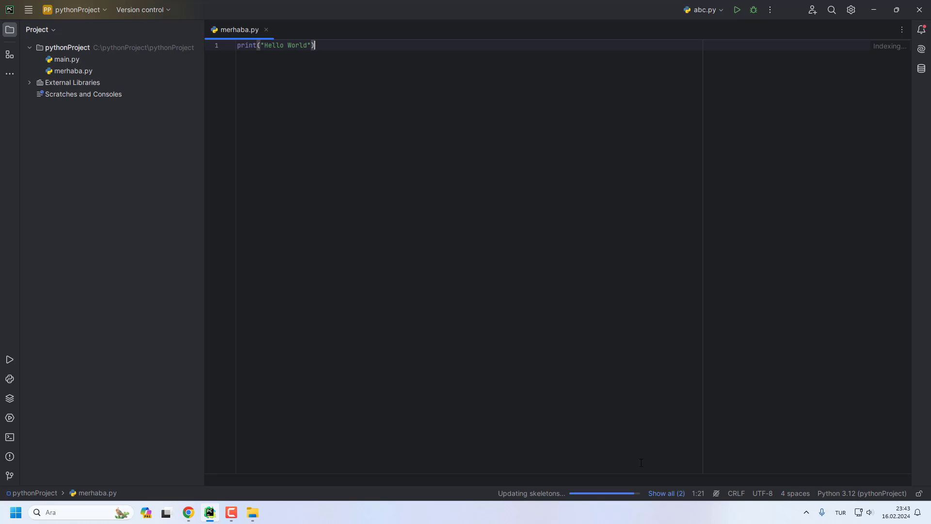
# Step: Reselect Python 3.12 (pythonProject) as interpreter and run merhaba.py, printing Hello World
pyautogui.click(736, 10)
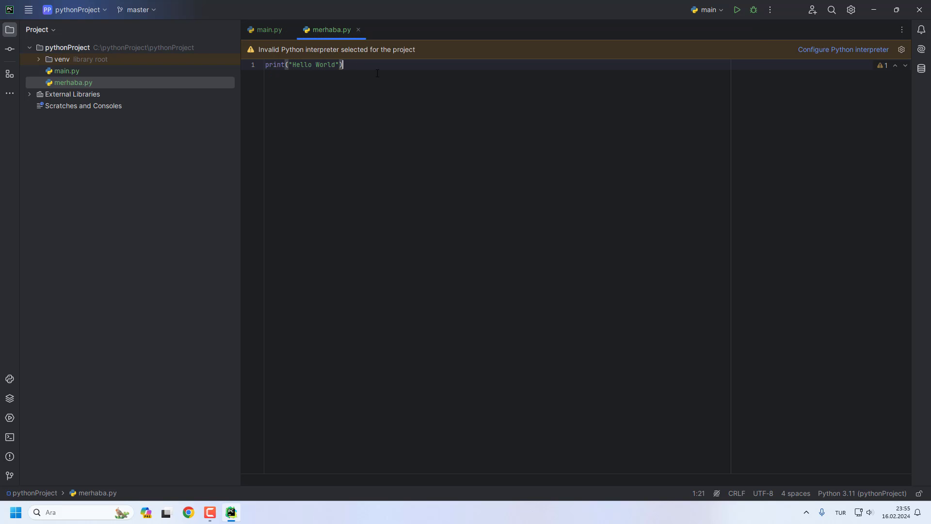
pyautogui.moveTo(640, 54)
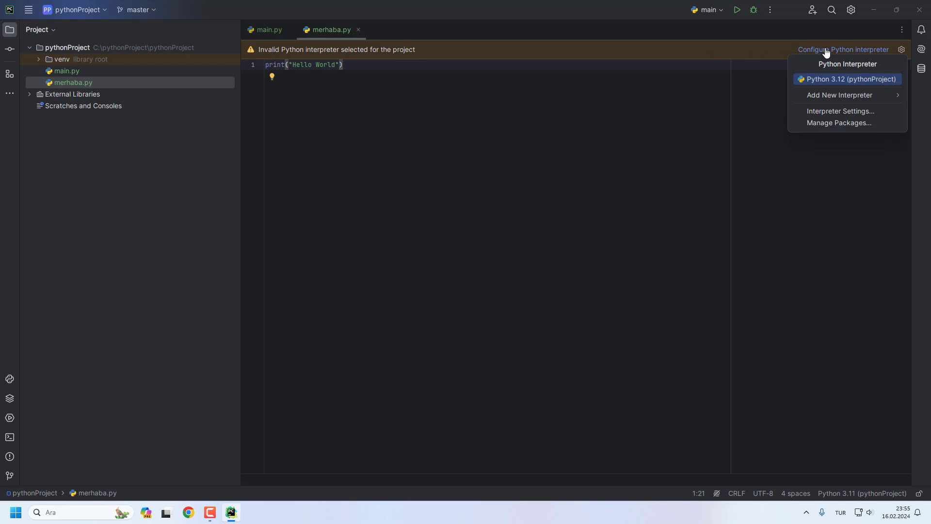
pyautogui.click(850, 79)
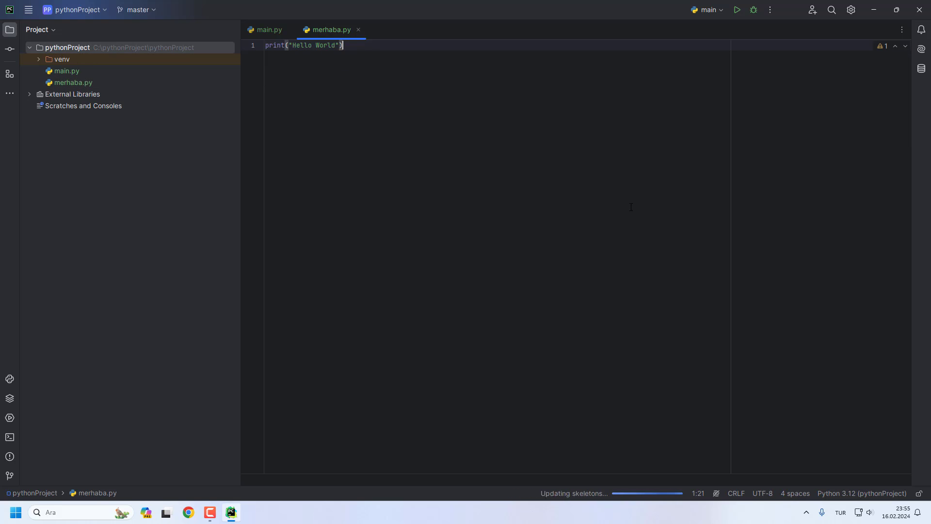
pyautogui.rightClick(403, 148)
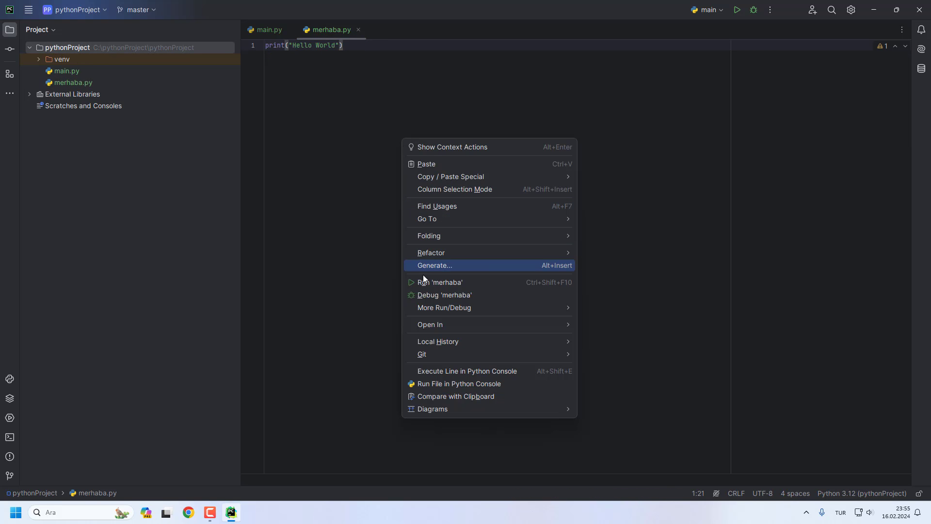
pyautogui.click(440, 282)
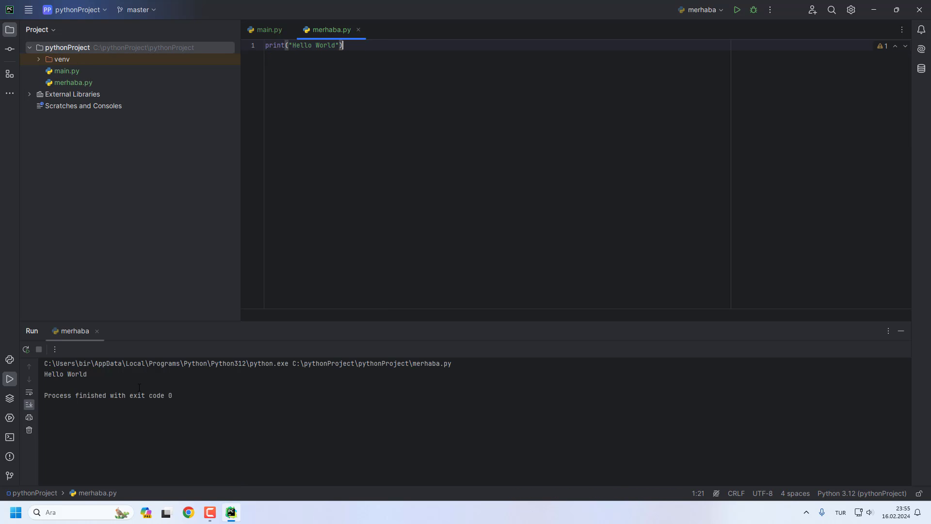